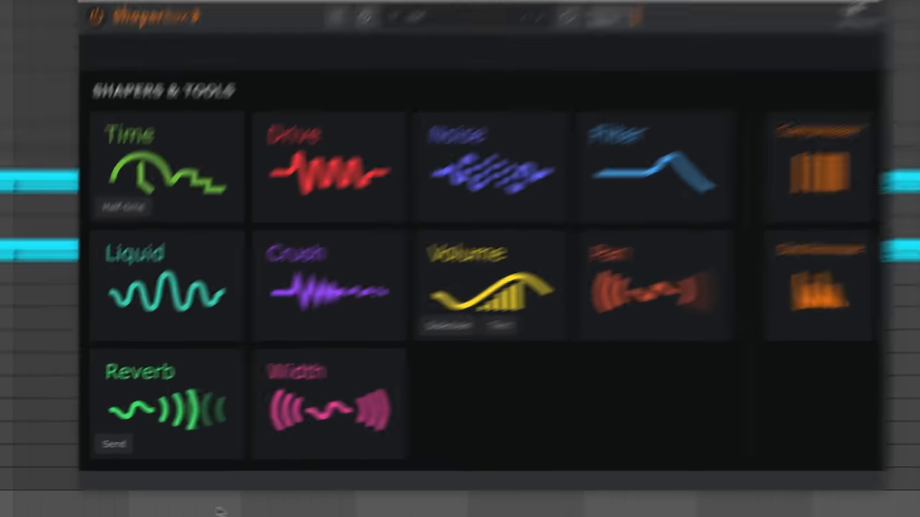
# Add a Reverb shaper and audition Character Plate, Standard Spring, Thin Spring 3 and AyAyAy reverbs.
pyautogui.click(166, 403)
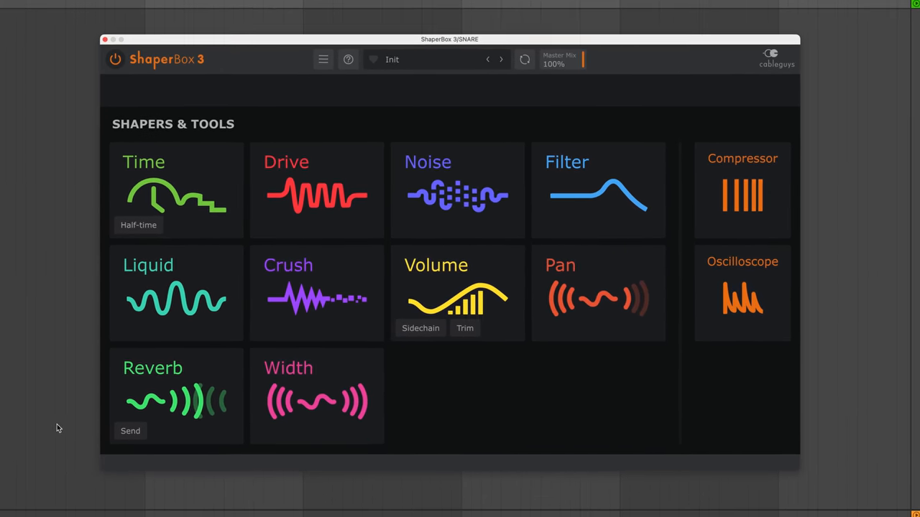
pyautogui.click(176, 399)
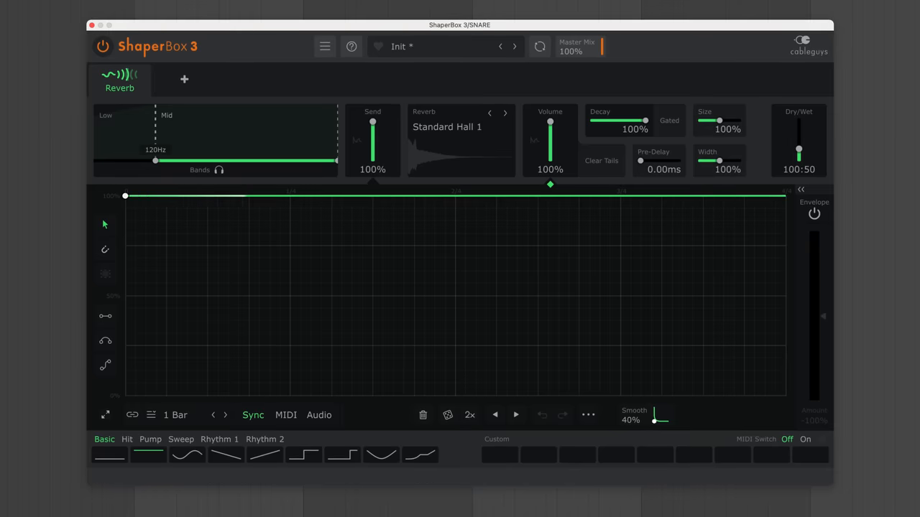
pyautogui.click(446, 127)
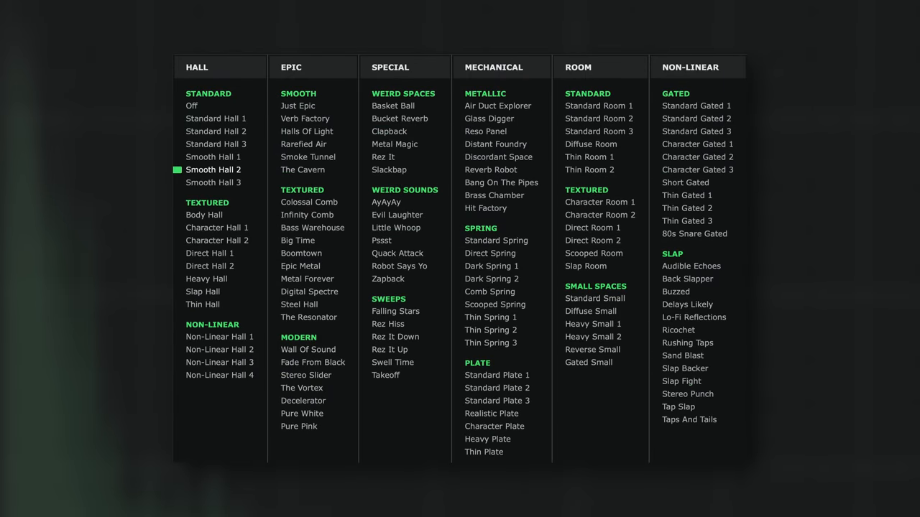
pyautogui.click(494, 426)
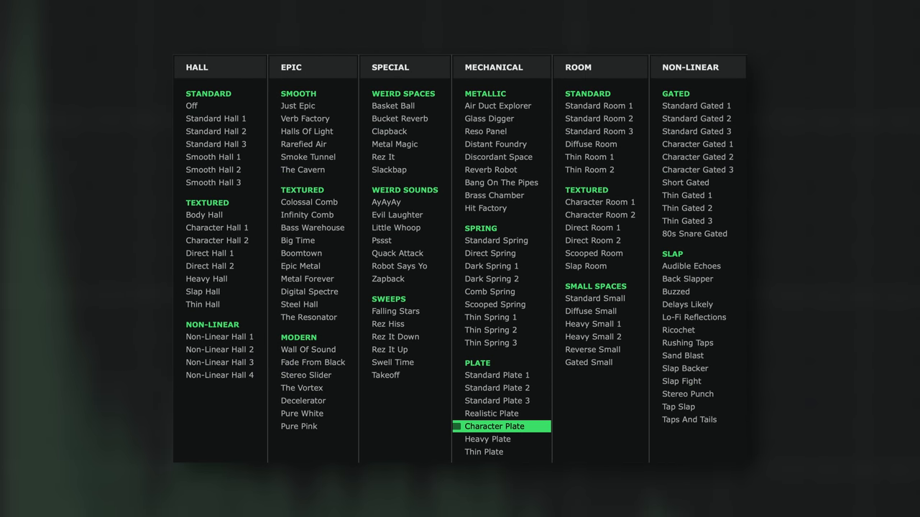
pyautogui.click(496, 240)
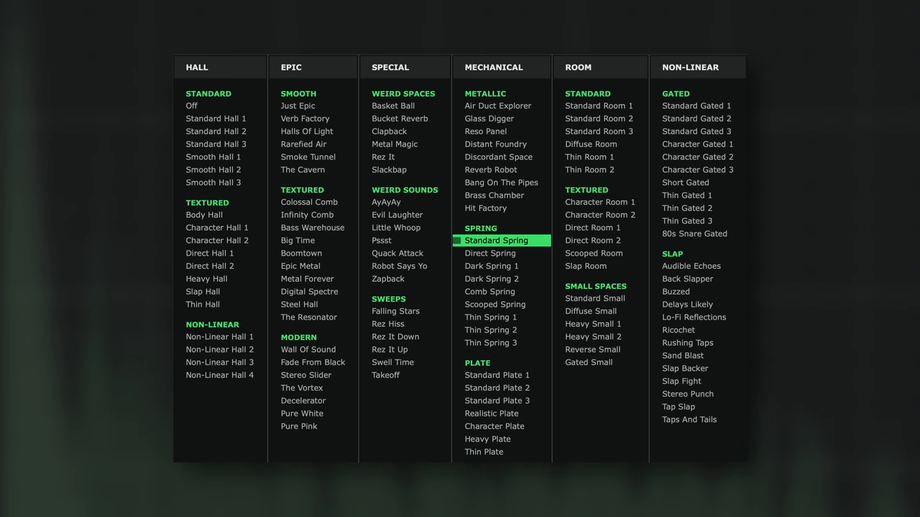
pyautogui.click(491, 343)
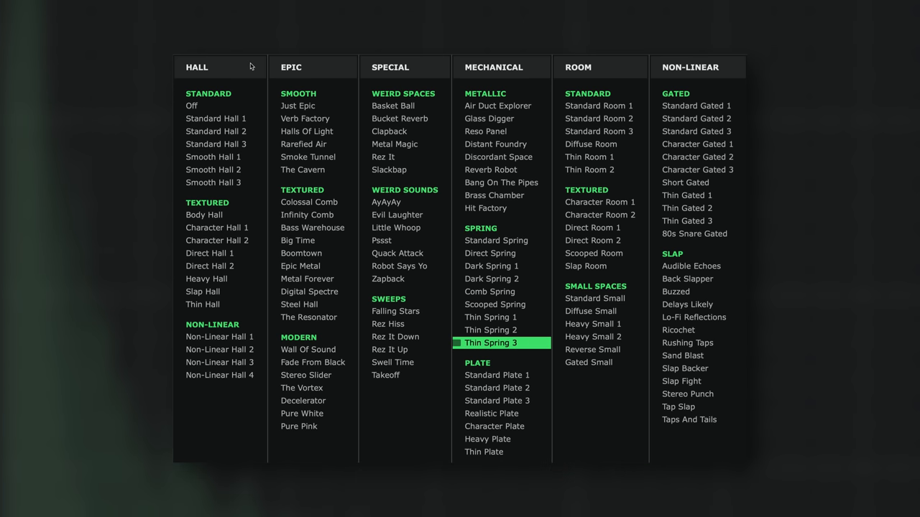
pyautogui.click(386, 202)
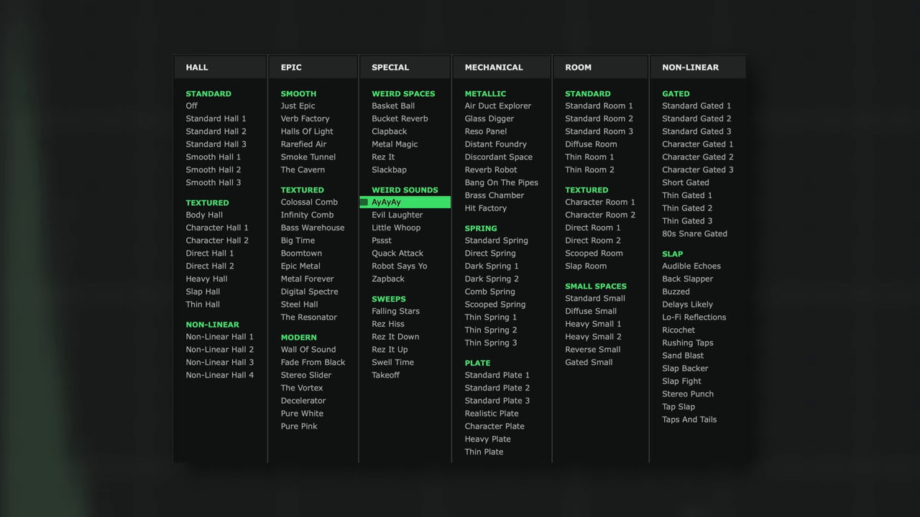
pyautogui.click(309, 291)
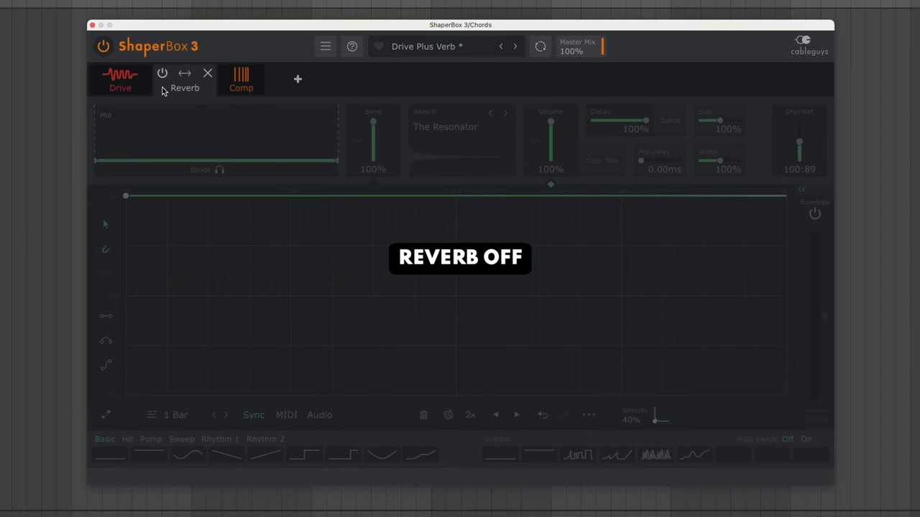
# Re-enable the Resonator reverb and try Rhythm 1 volume curves, starting with a rising sawtooth.
pyautogui.click(162, 73)
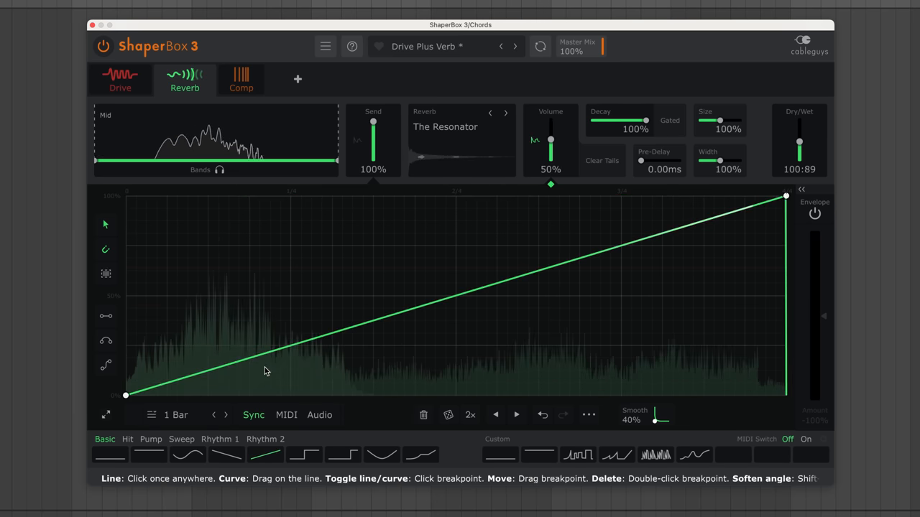
pyautogui.click(219, 439)
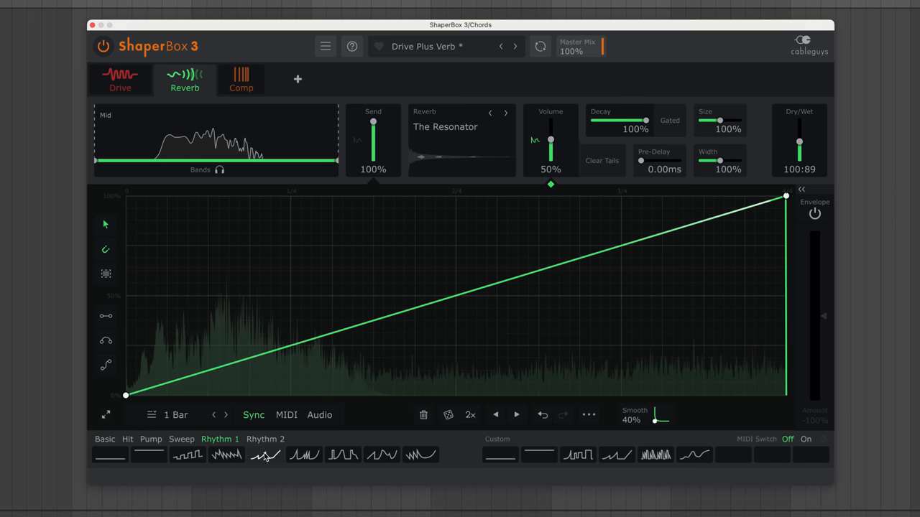
pyautogui.click(265, 454)
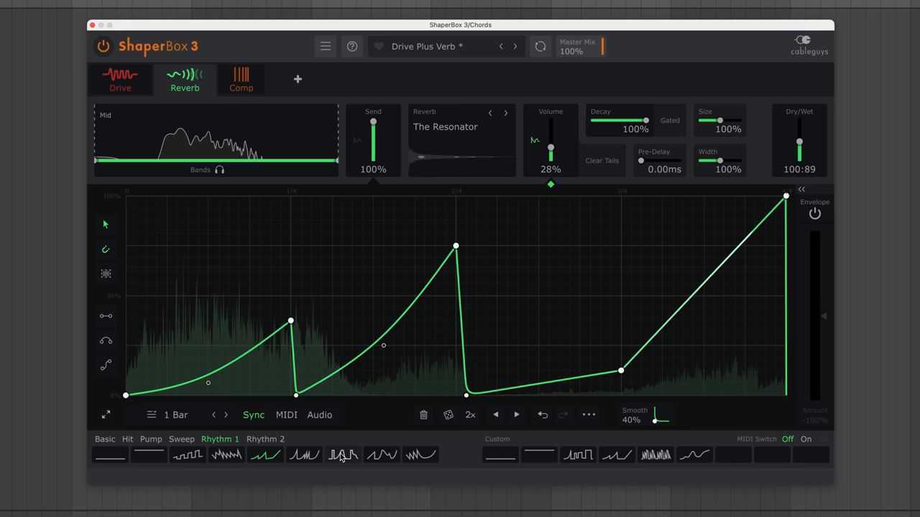
pyautogui.click(420, 454)
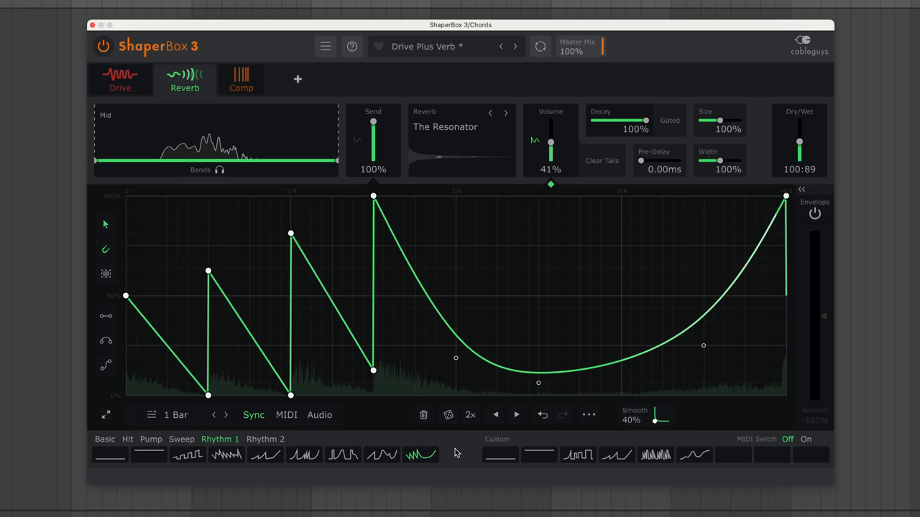
# Try gated stepped volume patterns from the Rhythm 2 presets.
pyautogui.click(265, 439)
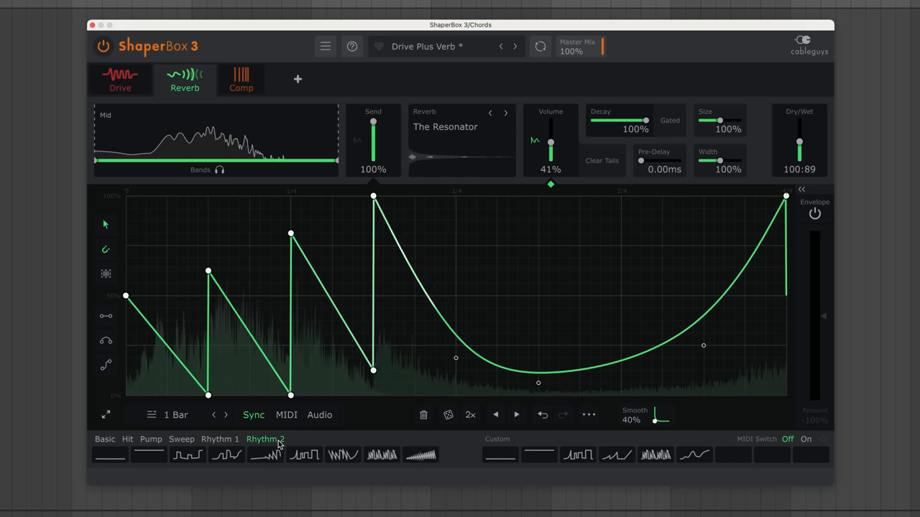
pyautogui.click(304, 454)
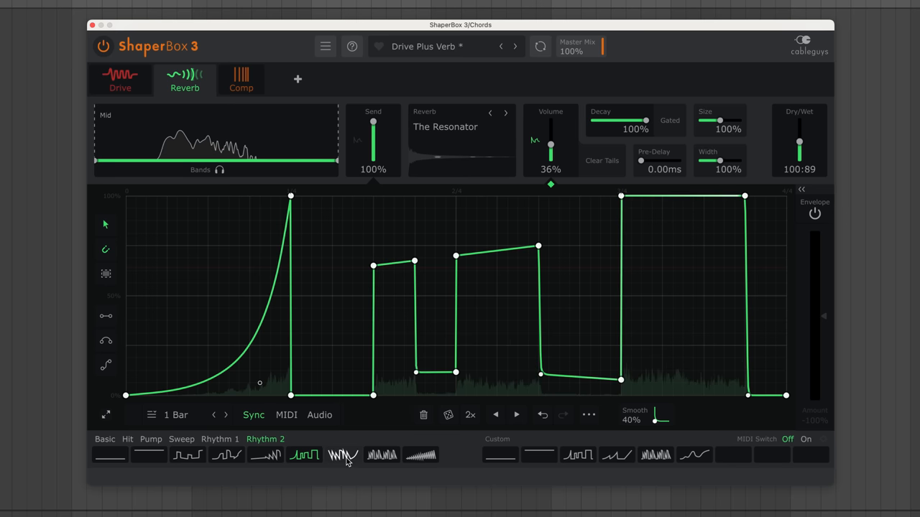
pyautogui.click(343, 454)
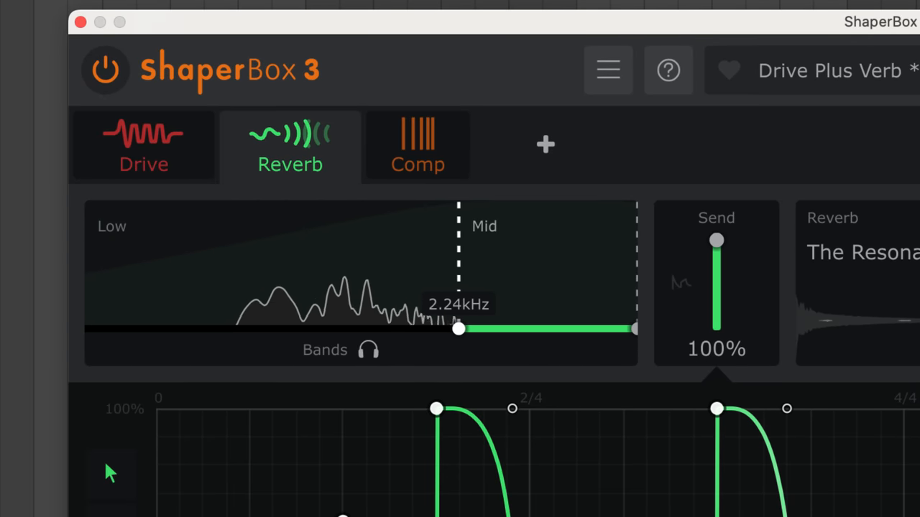
# Drag the Low/Mid band split handle higher to move the crossover frequency.
pyautogui.moveTo(458, 329); pyautogui.dragTo(507, 329)
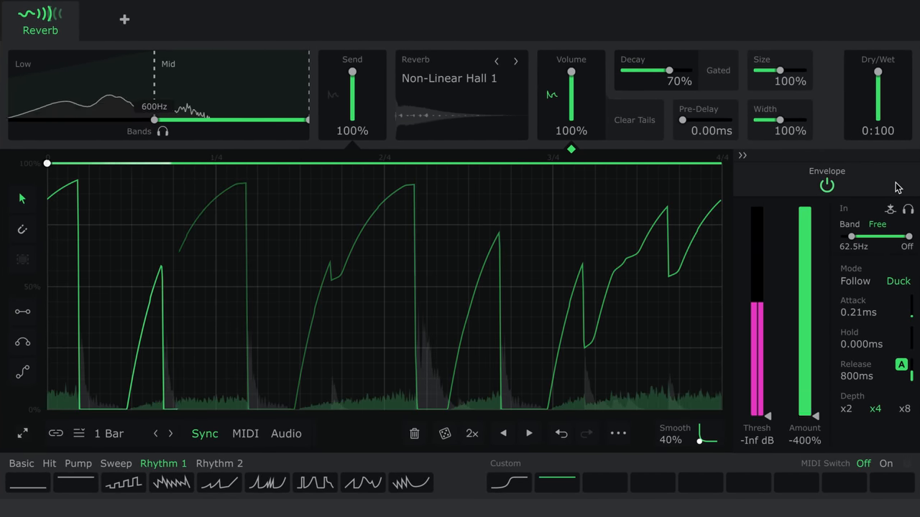
# Set the envelope follower to Duck with release lengthened to about 863 ms.
pyautogui.click(826, 186)
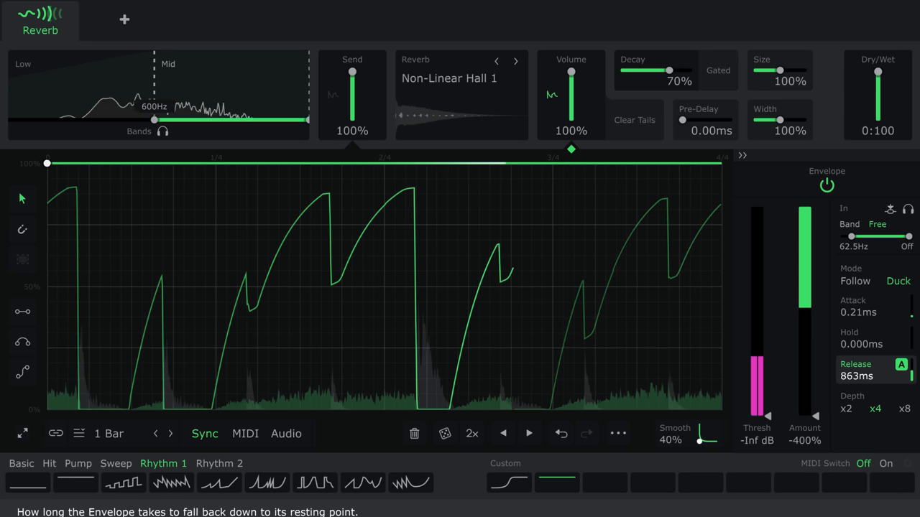
pyautogui.moveTo(884, 376); pyautogui.dragTo(899, 376)
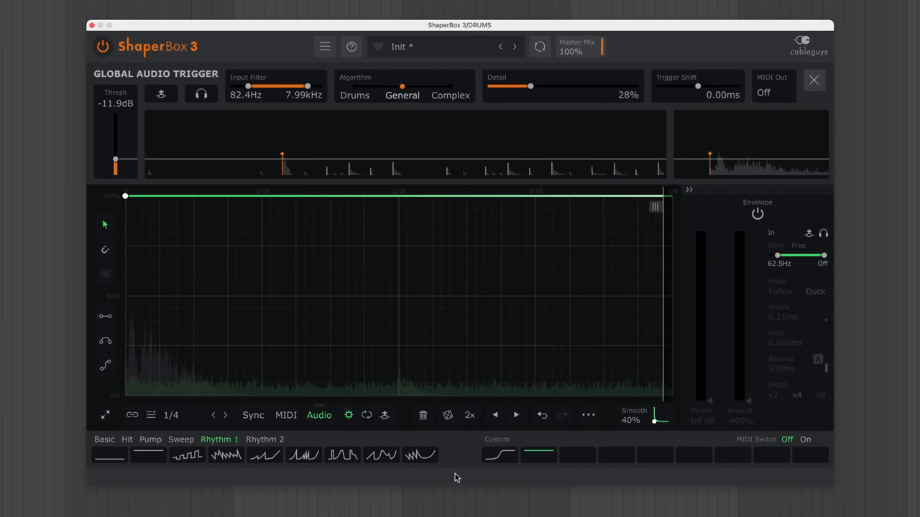
# Switch the drum track's reverb shaper to Audio trigger mode.
pyautogui.click(500, 455)
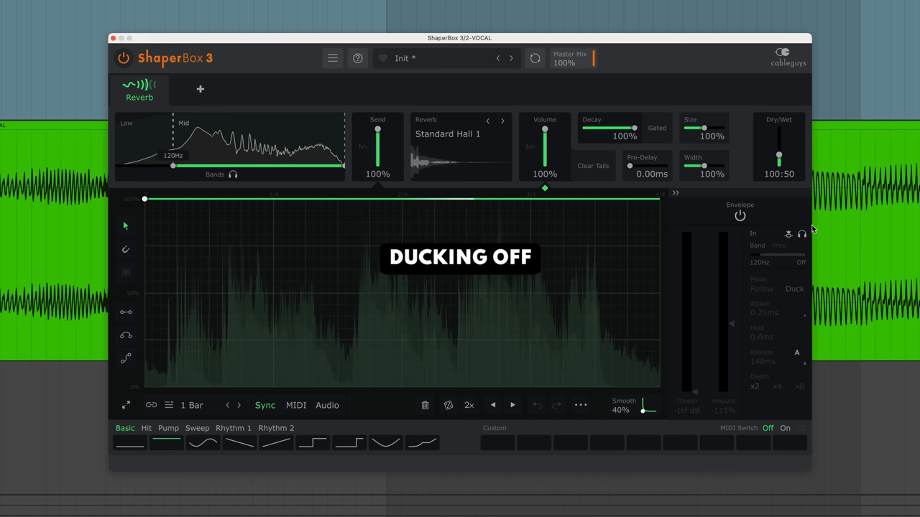
# Turn on Envelope power so the Standard Hall 1 reverb ducks.
pyautogui.click(739, 215)
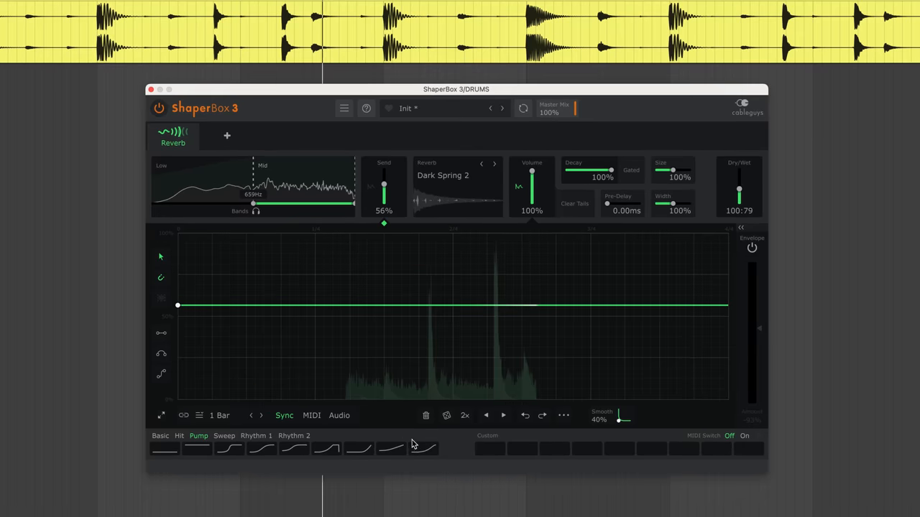
# Load a single-pulse Hit shape for the Dark Spring 2 send and draw an extra pulse.
pyautogui.click(423, 448)
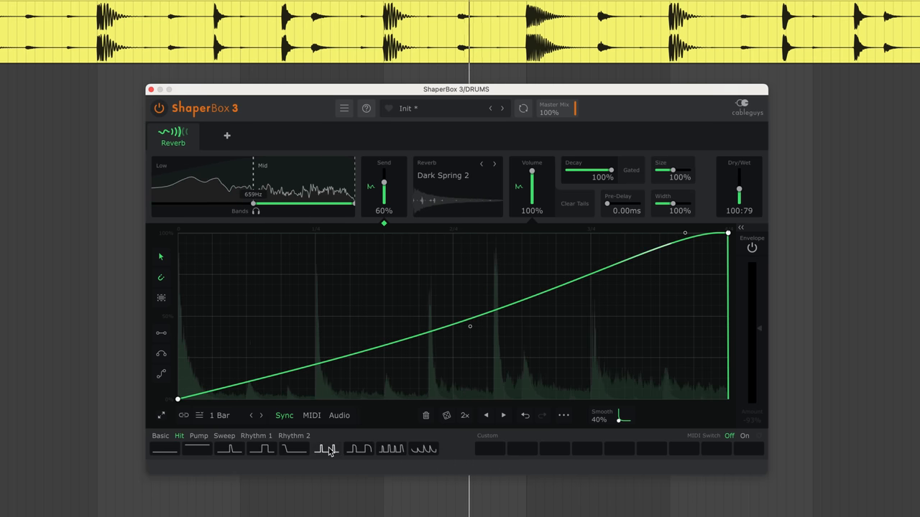
pyautogui.click(326, 448)
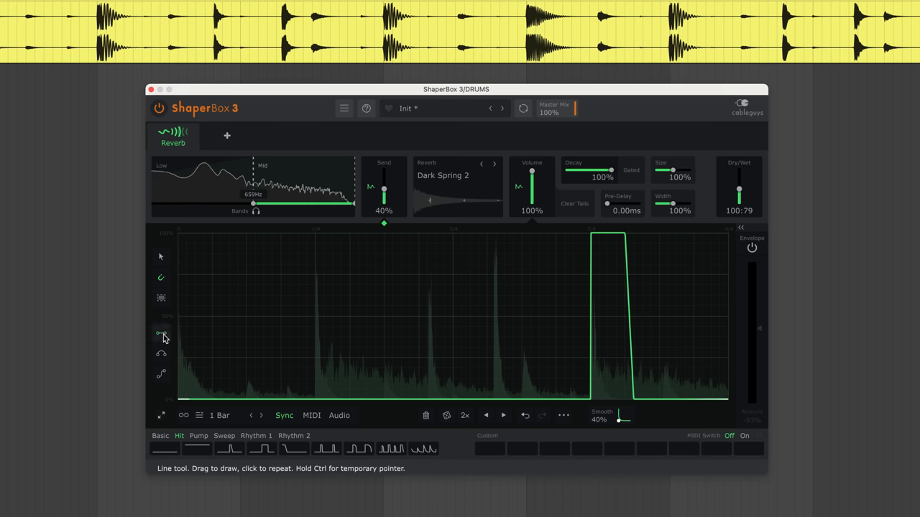
pyautogui.moveTo(487, 297); pyautogui.dragTo(522, 399)
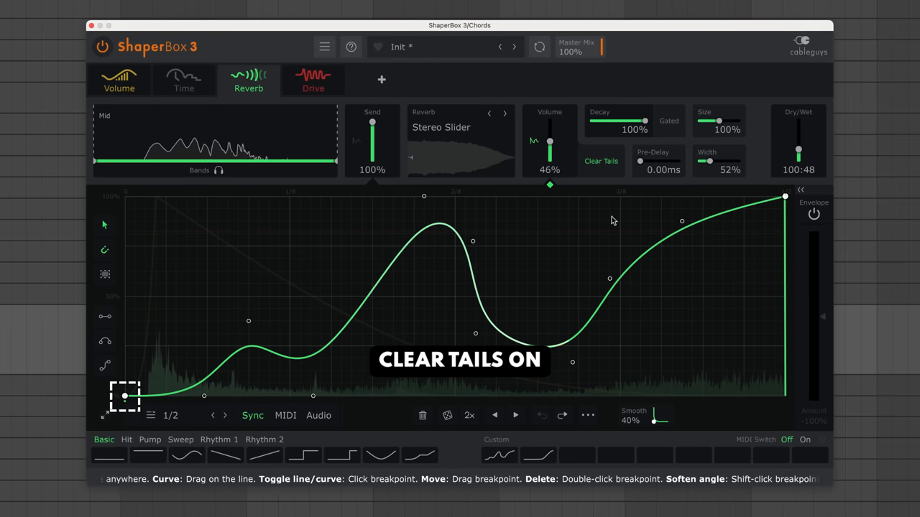
# Enable Clear Tails on the Stereo Slider reverb.
pyautogui.click(600, 161)
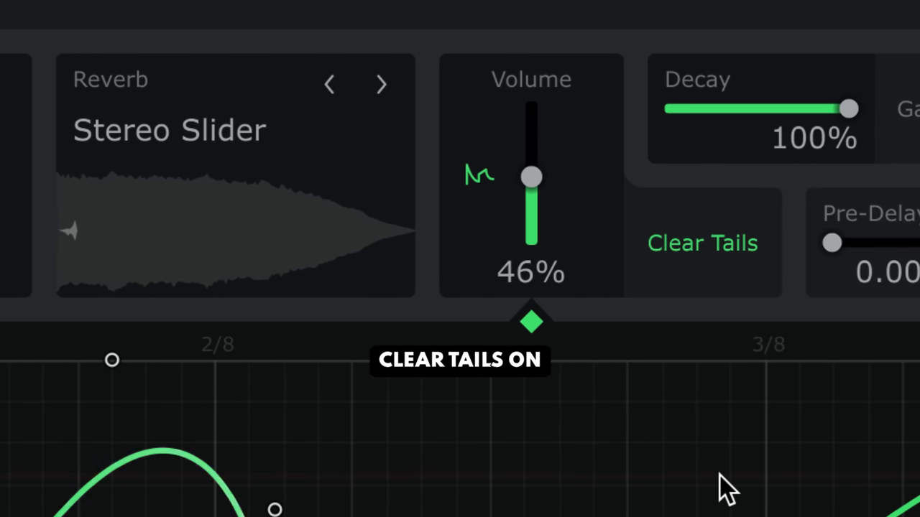
pyautogui.moveTo(718, 385)
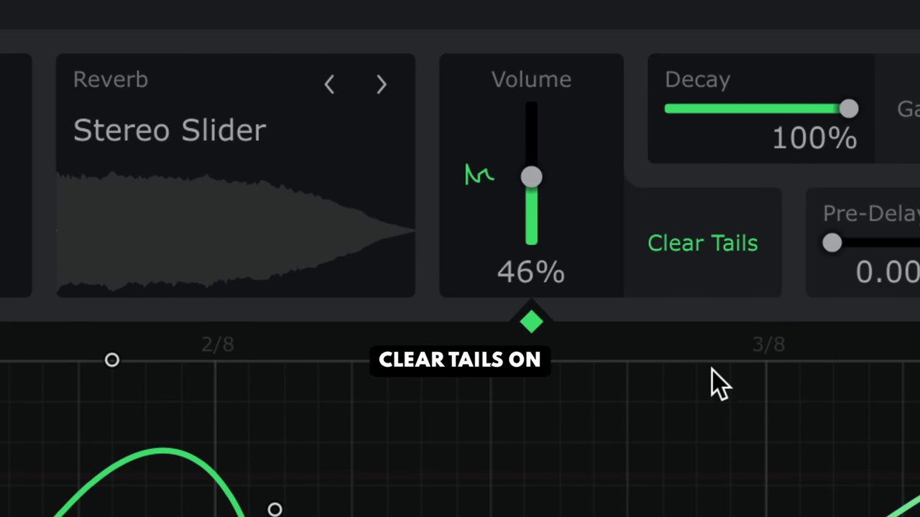
pyautogui.click(702, 243)
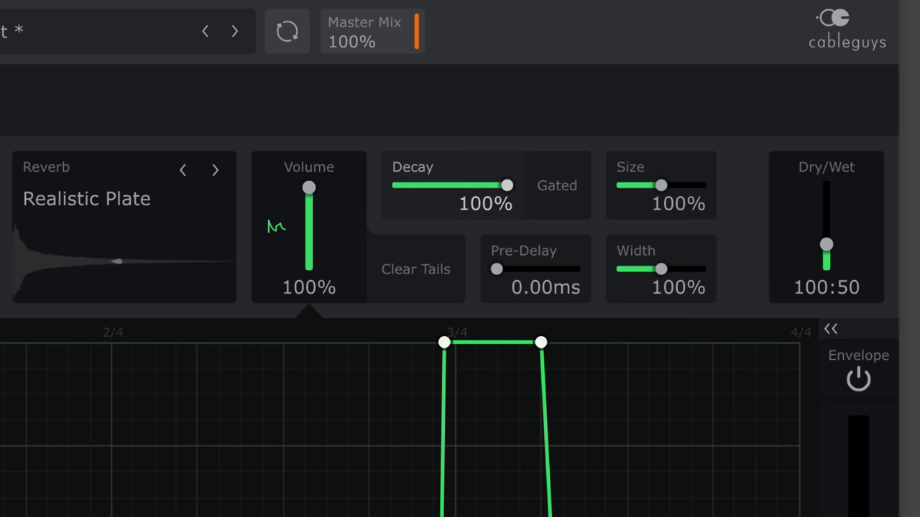
pyautogui.moveTo(506, 186); pyautogui.dragTo(422, 185)
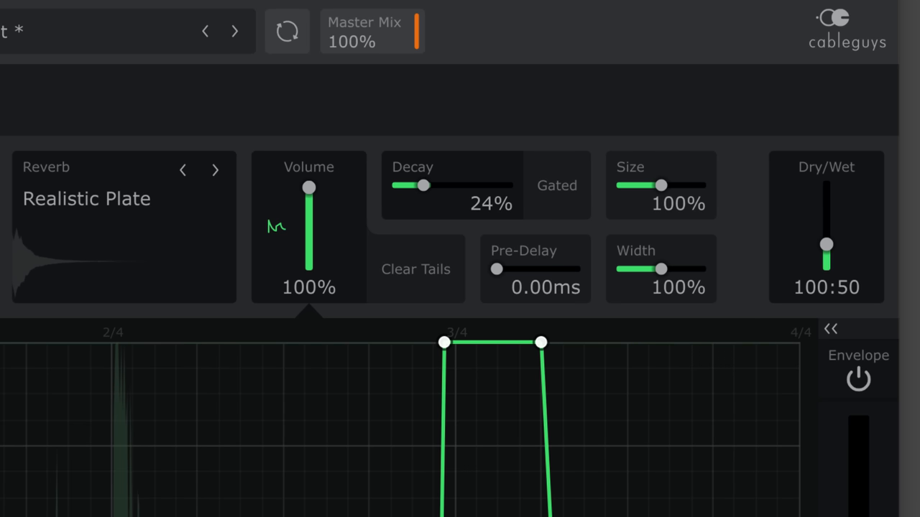
pyautogui.moveTo(422, 186); pyautogui.dragTo(425, 186)
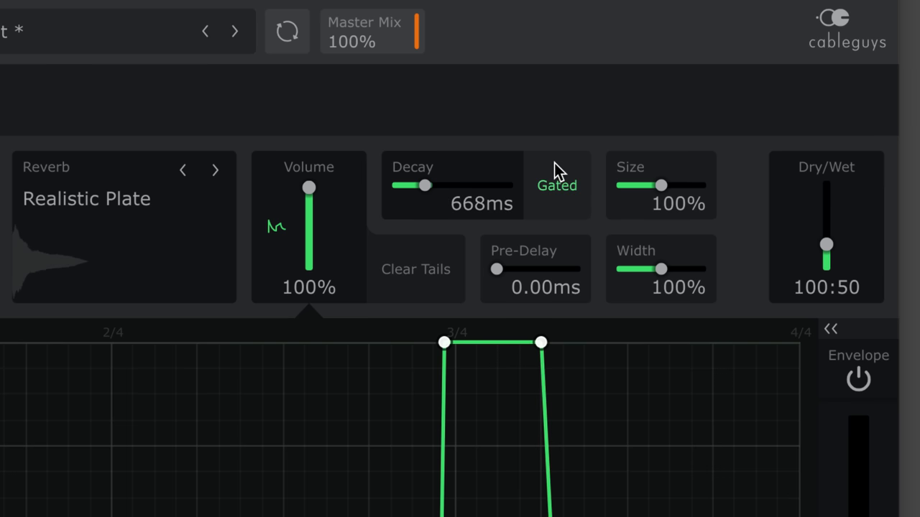
pyautogui.moveTo(424, 185); pyautogui.dragTo(405, 186)
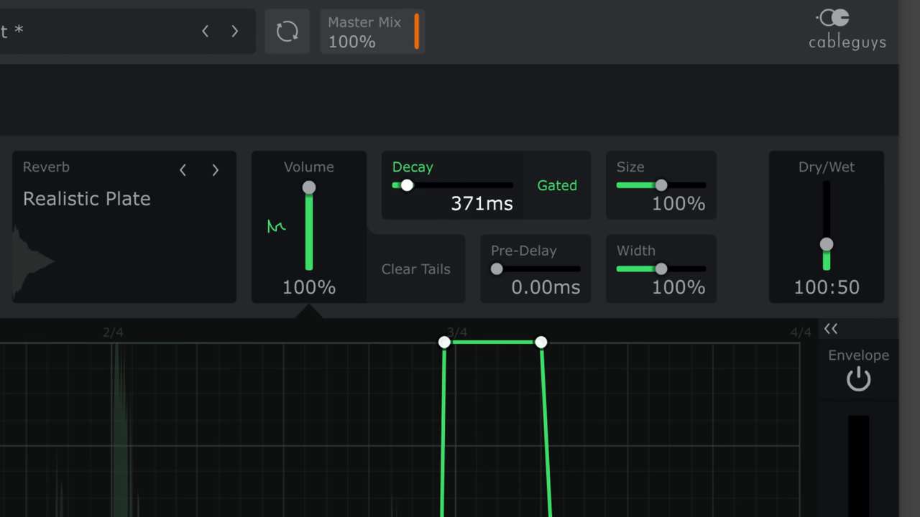
pyautogui.moveTo(406, 185); pyautogui.dragTo(508, 185)
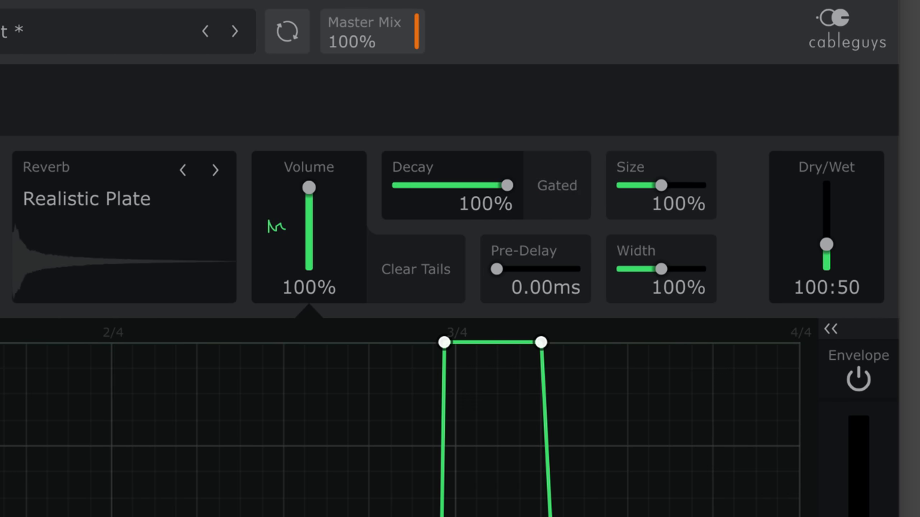
pyautogui.moveTo(496, 269); pyautogui.dragTo(501, 269)
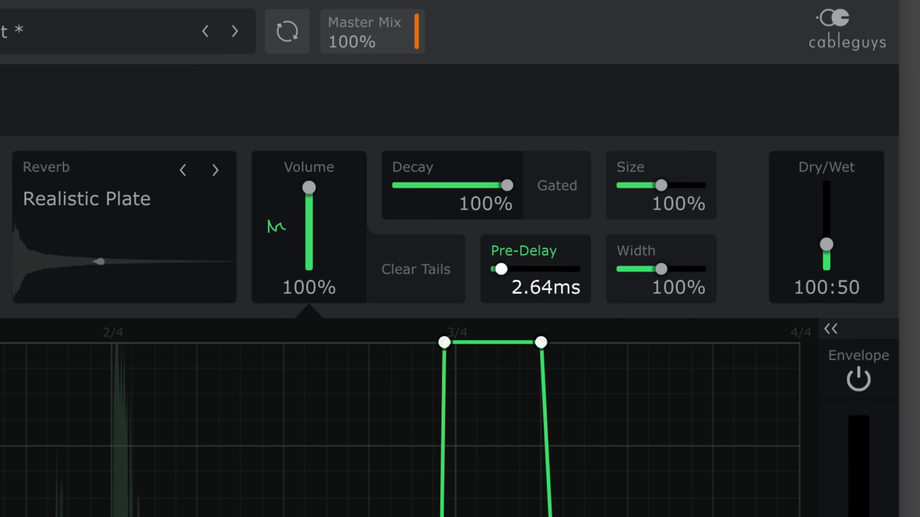
pyautogui.moveTo(500, 268); pyautogui.dragTo(516, 268)
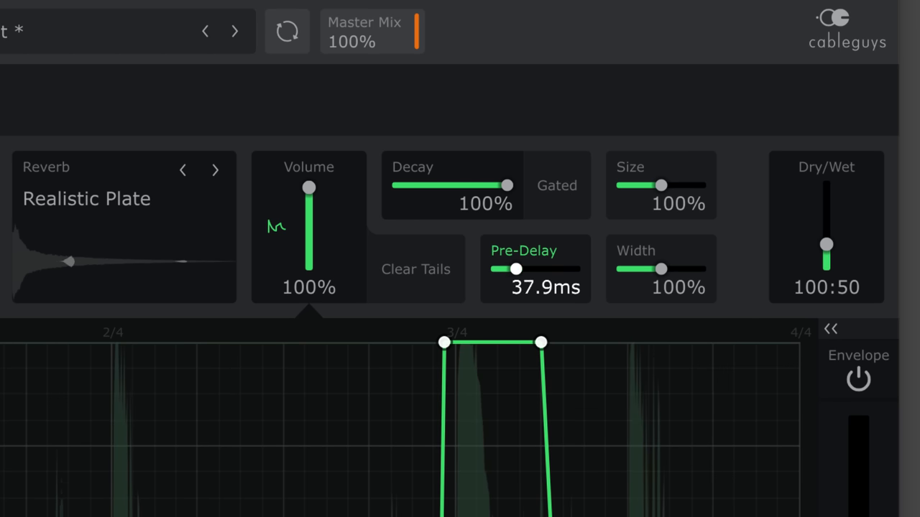
pyautogui.moveTo(515, 269); pyautogui.dragTo(531, 269)
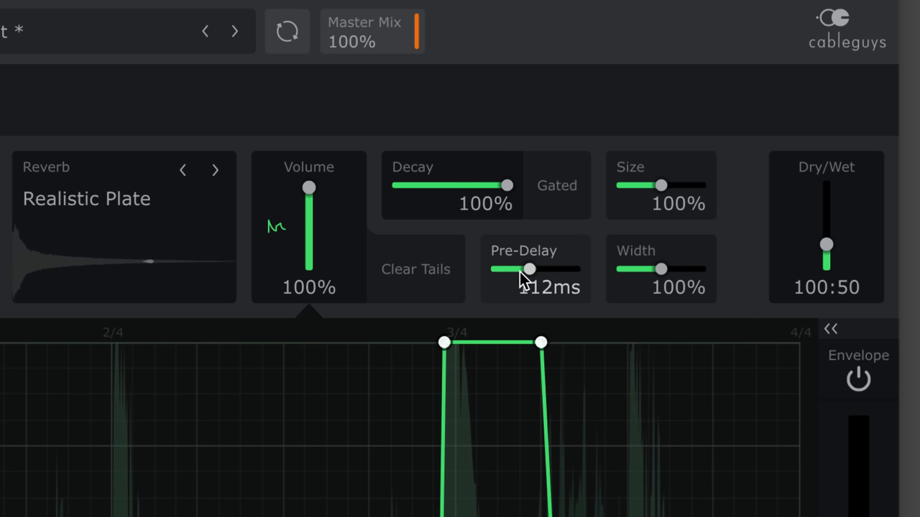
pyautogui.moveTo(530, 269); pyautogui.dragTo(538, 269)
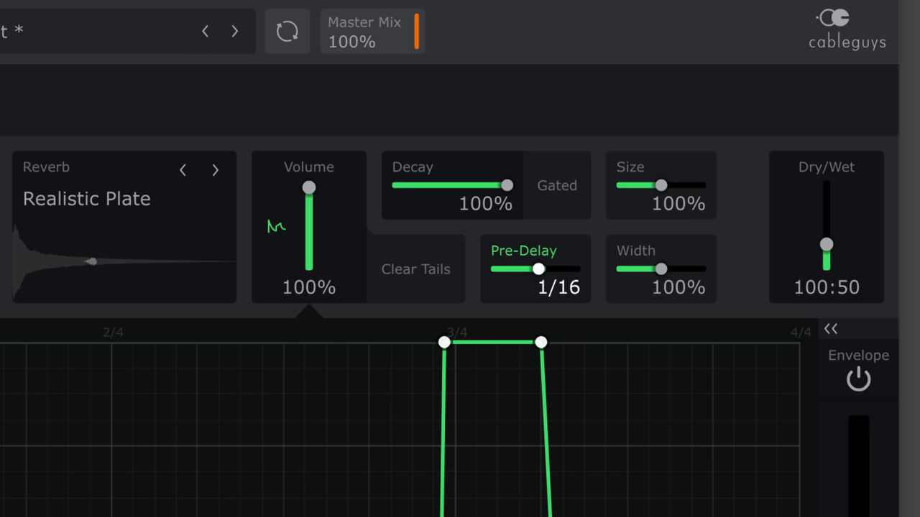
pyautogui.moveTo(539, 269); pyautogui.dragTo(550, 269)
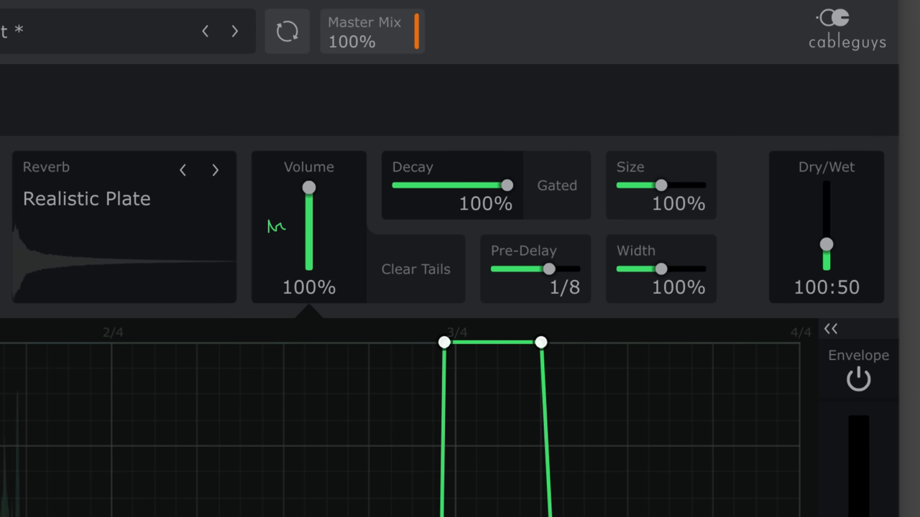
pyautogui.moveTo(550, 269); pyautogui.dragTo(496, 268)
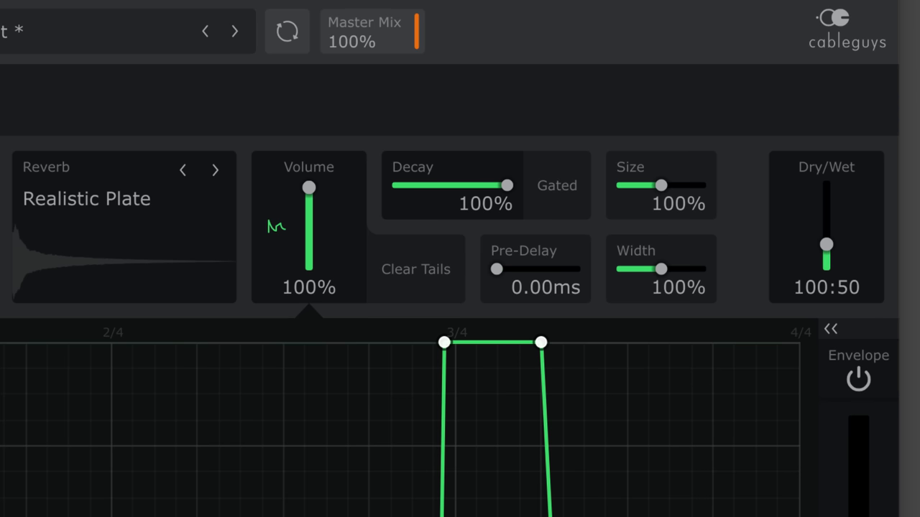
pyautogui.moveTo(661, 185); pyautogui.dragTo(652, 185)
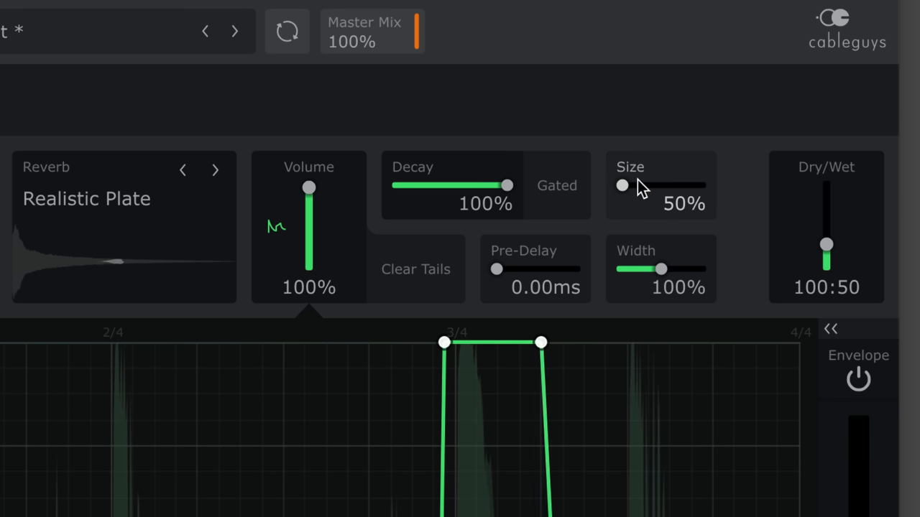
# Drag Realistic Plate Size up to 200% and Width down to 40%.
pyautogui.moveTo(622, 185); pyautogui.dragTo(700, 185)
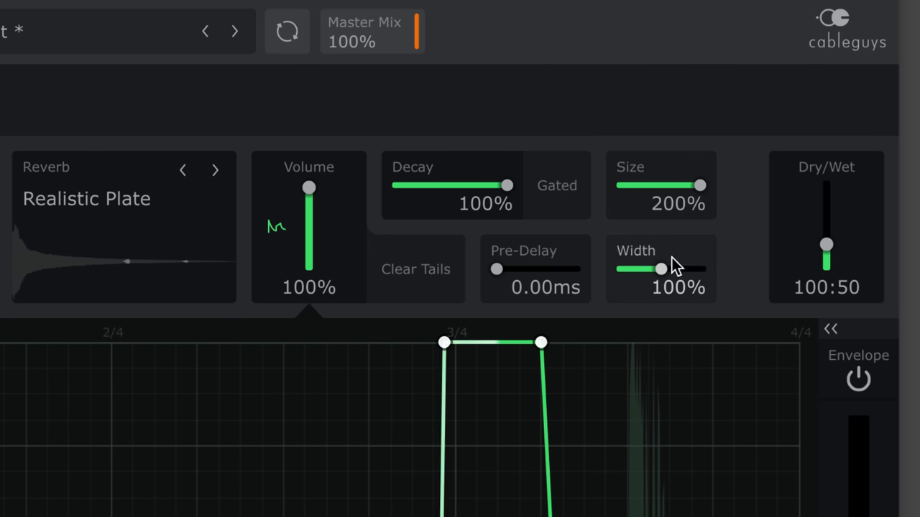
pyautogui.moveTo(661, 269); pyautogui.dragTo(635, 269)
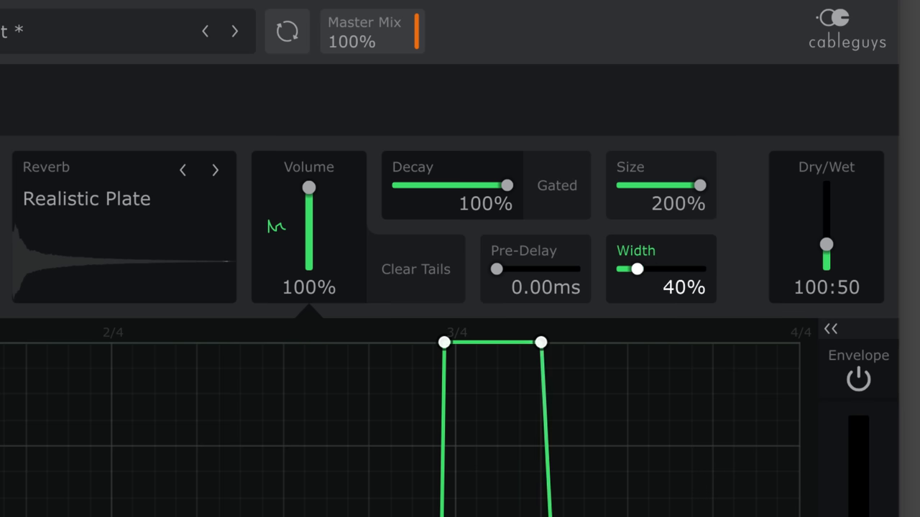
pyautogui.moveTo(636, 269); pyautogui.dragTo(619, 268)
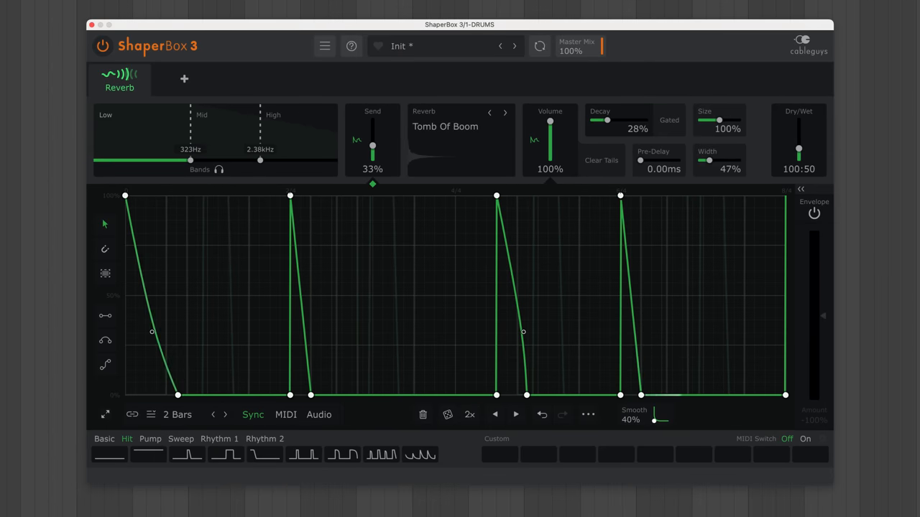
# Show the DRUMS ShaperBox instance with the Tomb Of Boom reverb tab.
pyautogui.click(202, 126)
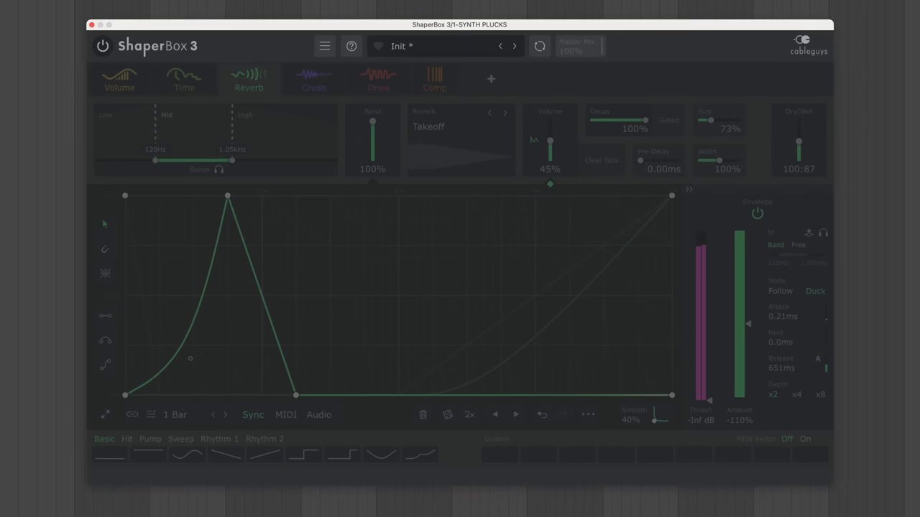
# Bypass the synth plucks instance, power on the VOCAL instance and disable its Reverb shaper.
pyautogui.click(103, 46)
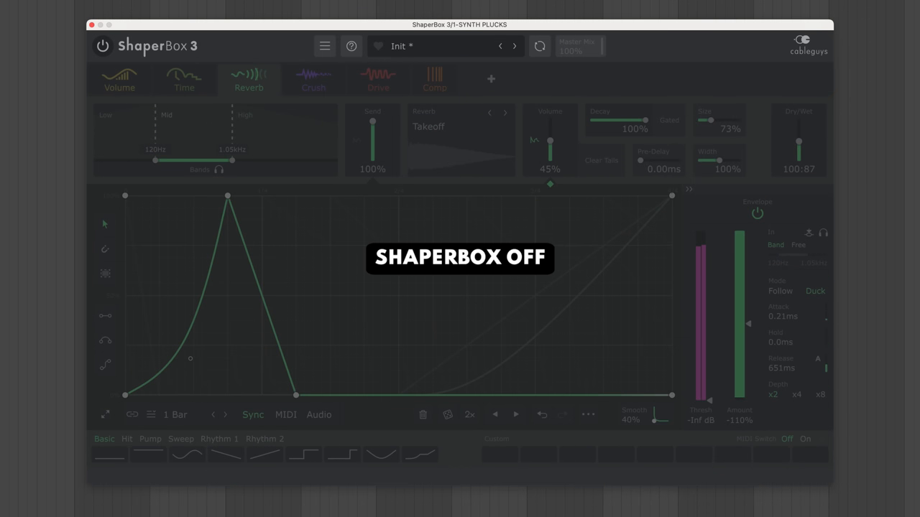
pyautogui.click(102, 46)
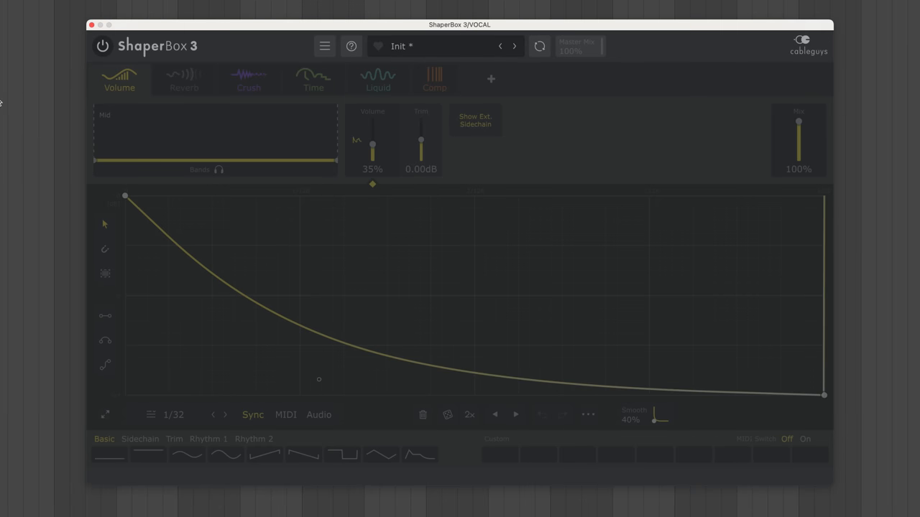
pyautogui.click(102, 46)
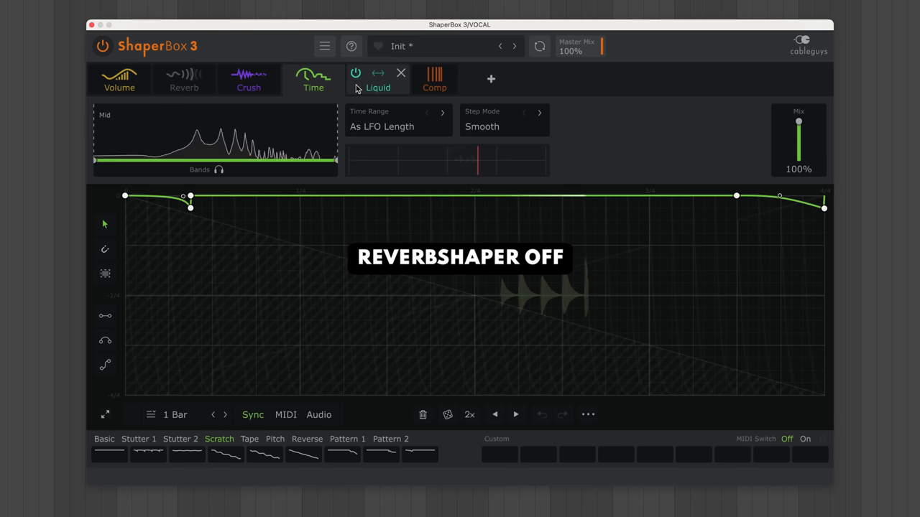
pyautogui.click(184, 79)
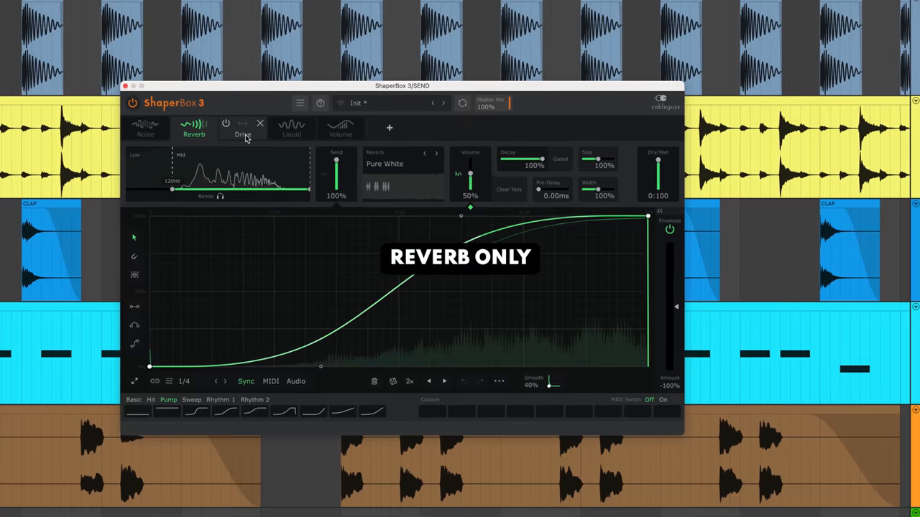
# Enable the Drive and Volume shapers alongside Reverb in the send chain.
pyautogui.click(296, 128)
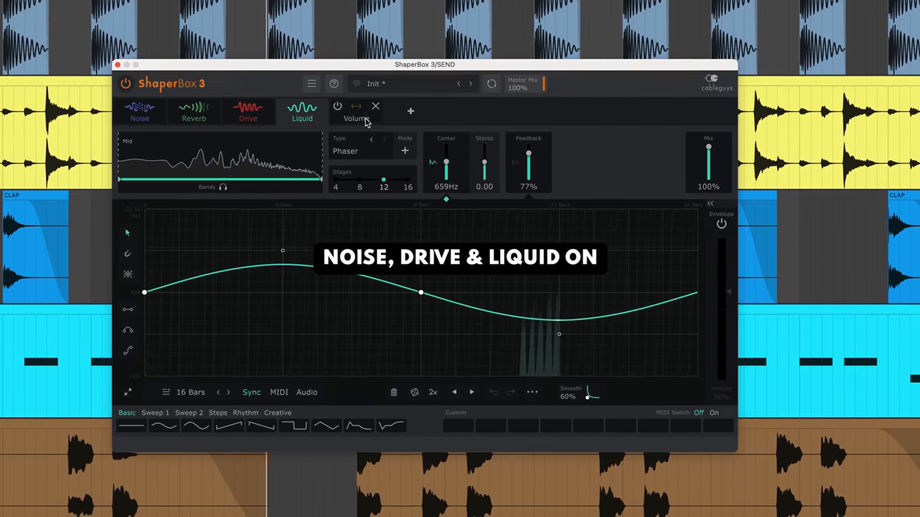
pyautogui.click(356, 112)
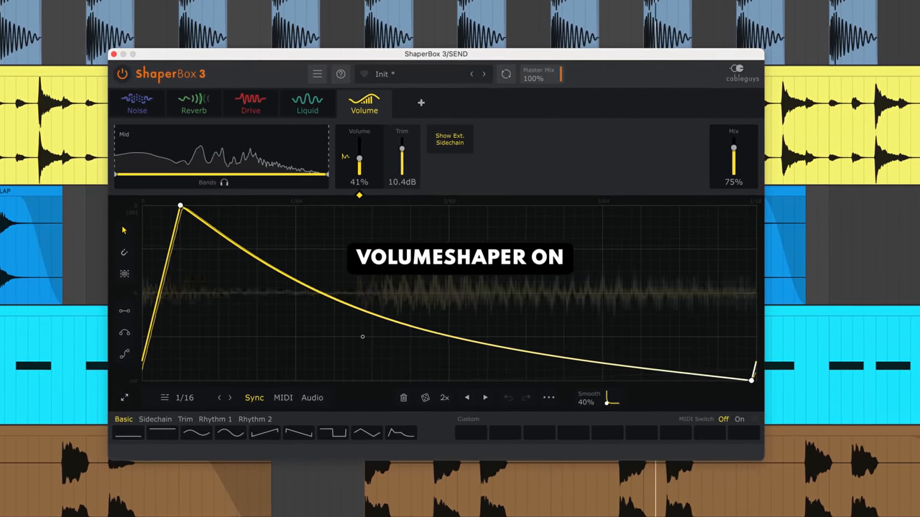